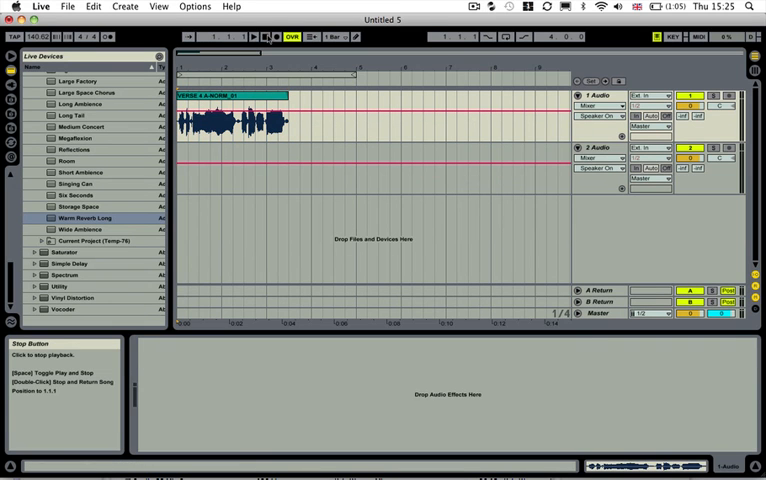
- Audition the vocal, load the Warm Reverb Long preset onto it and show the clip's waveform
left_click(252, 36)
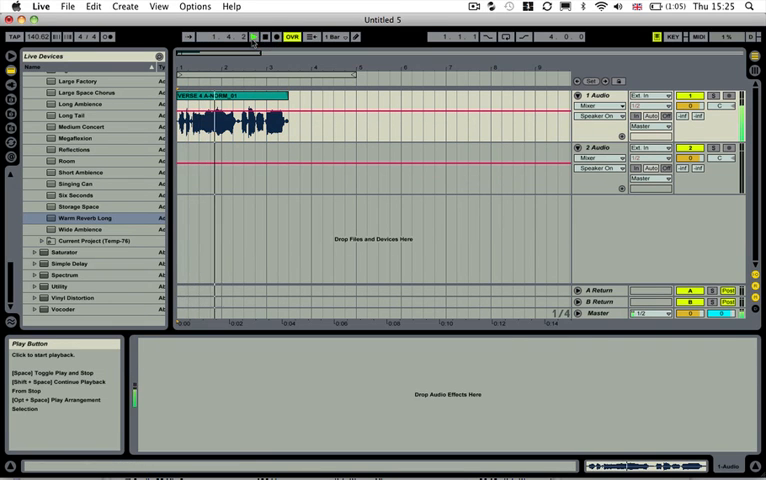
left_click(252, 36)
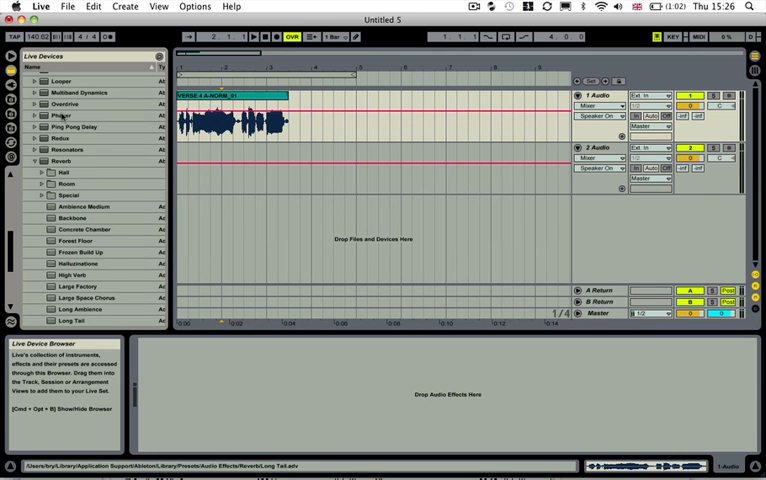
scroll("down", 3)
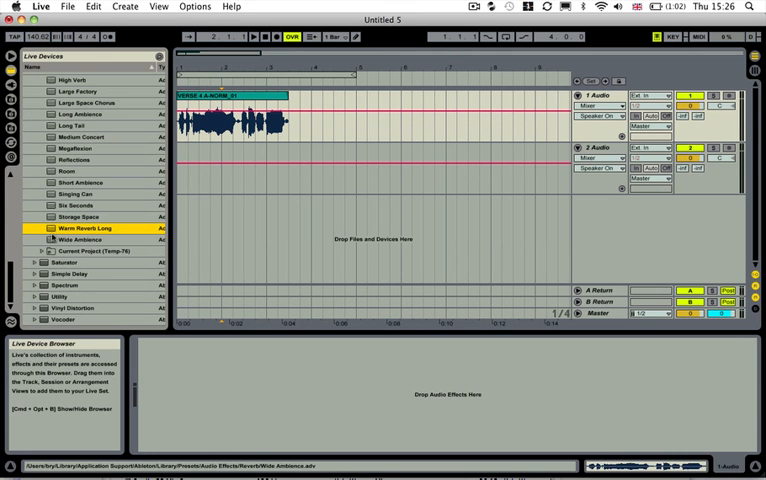
double_click(80, 240)
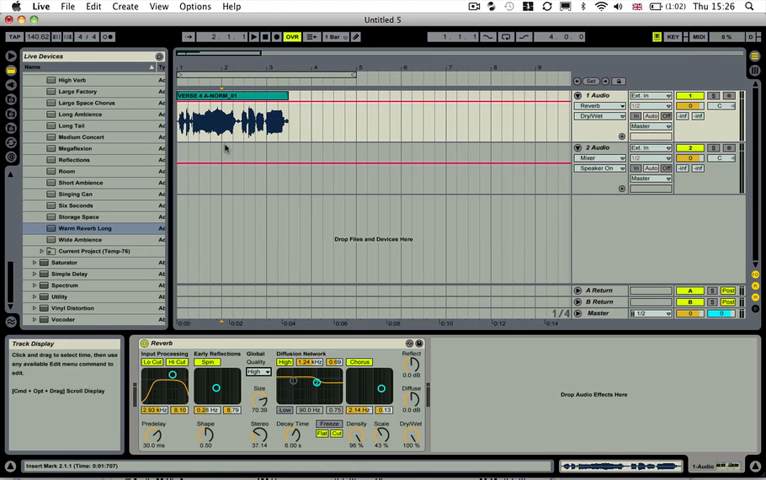
left_click(230, 120)
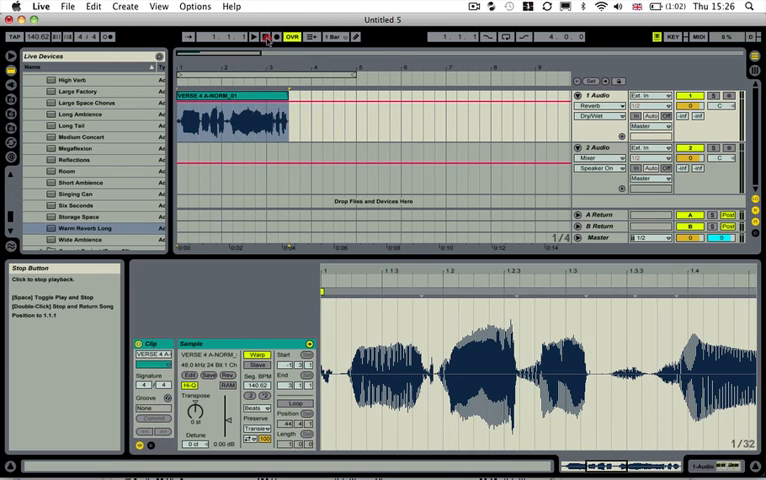
left_click(262, 36)
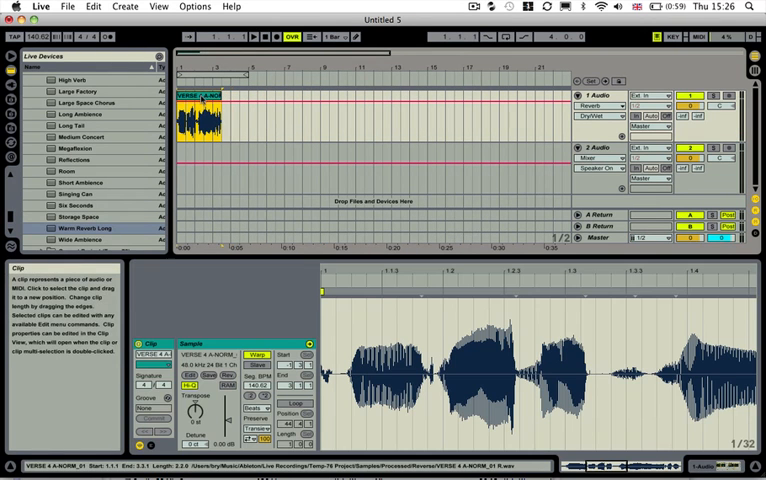
- Bring up the vocal track's context menu to freeze it for bouncing
right_click(204, 96)
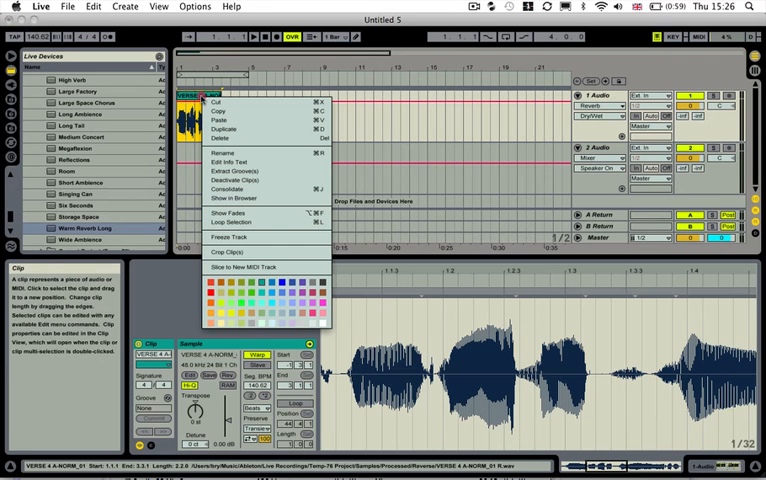
mouse_move(232, 200)
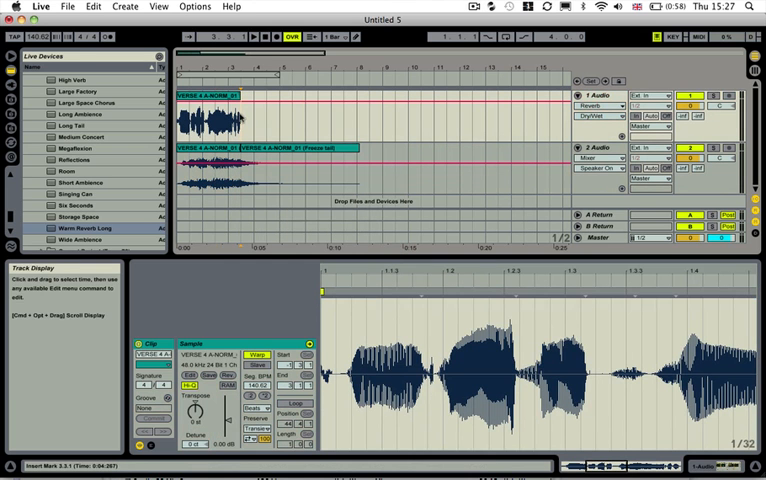
- Show the vocal track's Reverb device settings in Device View
left_click(596, 96)
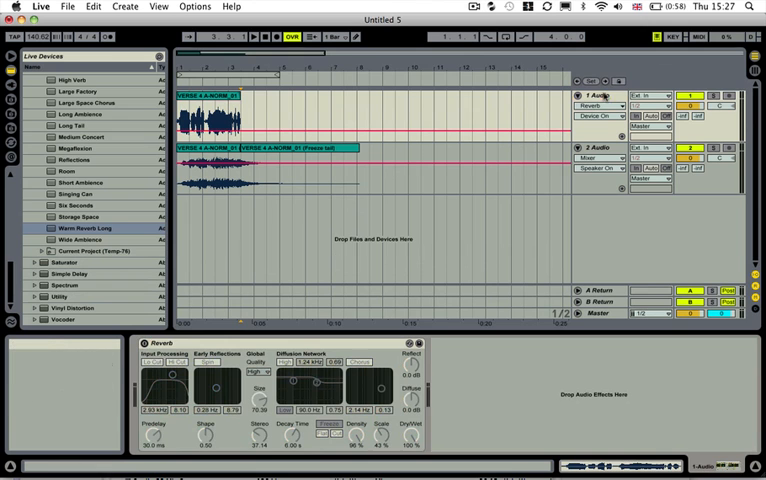
left_click(204, 96)
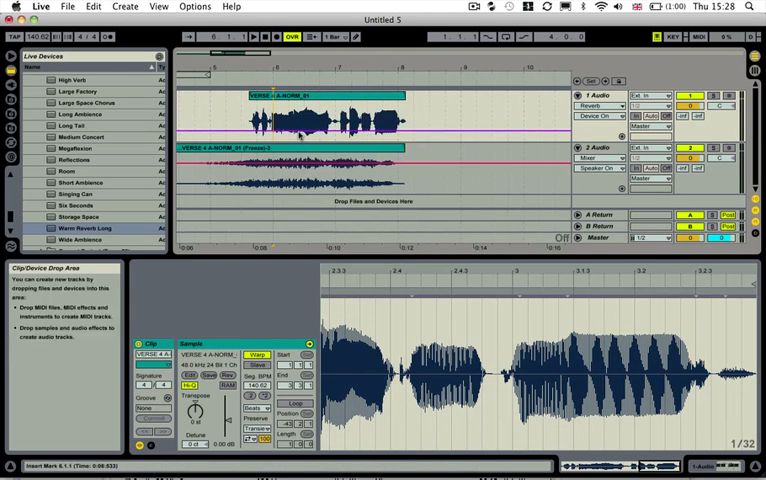
- Move the vocal clip later to meet the end of the reverb swell, then stop playback
left_click(320, 96)
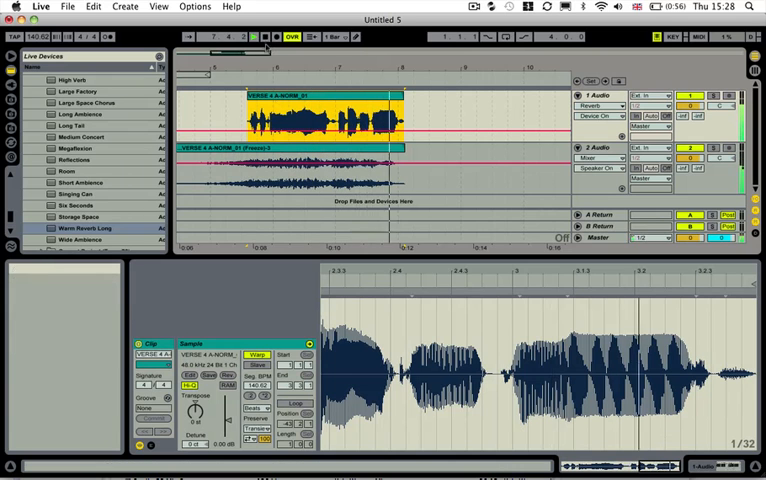
left_click(256, 36)
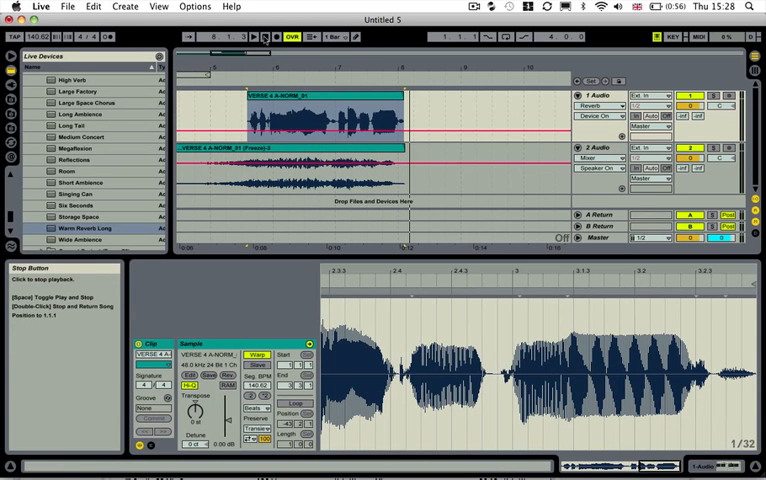